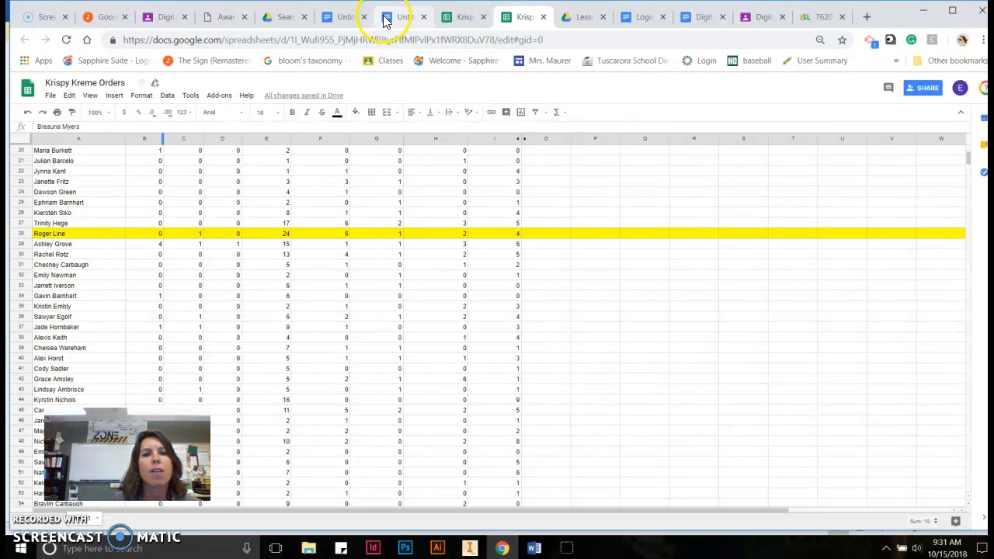
# Check the earlier label template's add-ons, then return to the Drive document list.
pyautogui.click(397, 16)
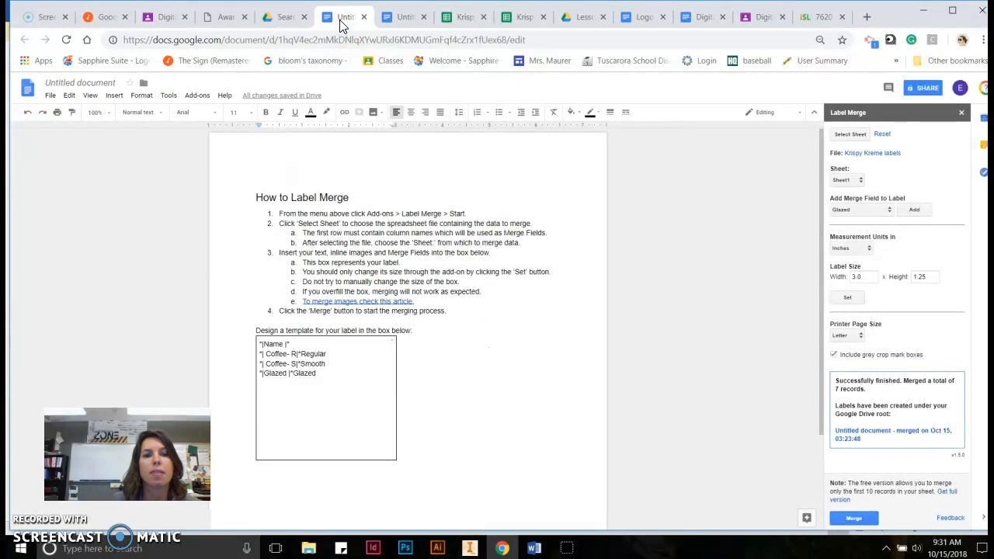
pyautogui.moveTo(163, 124)
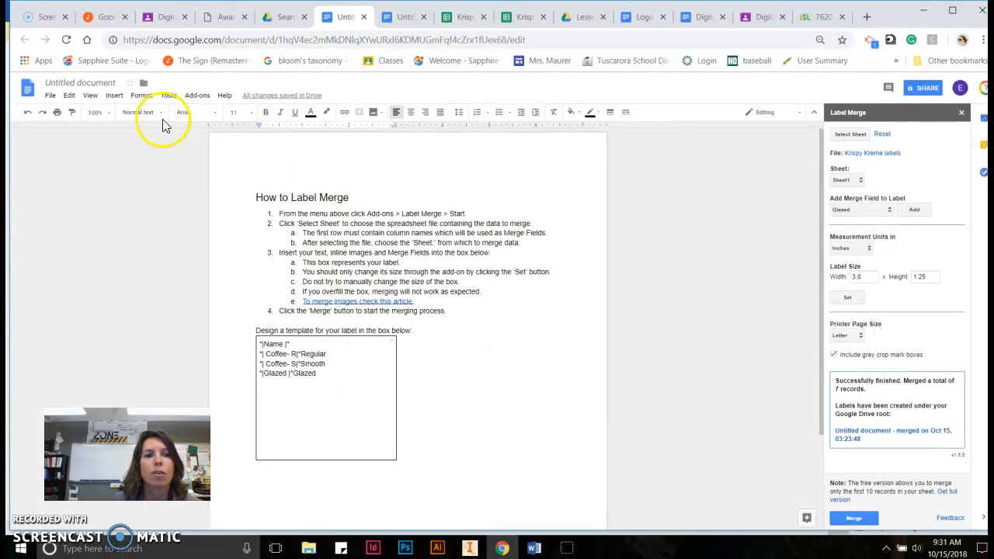
pyautogui.click(195, 95)
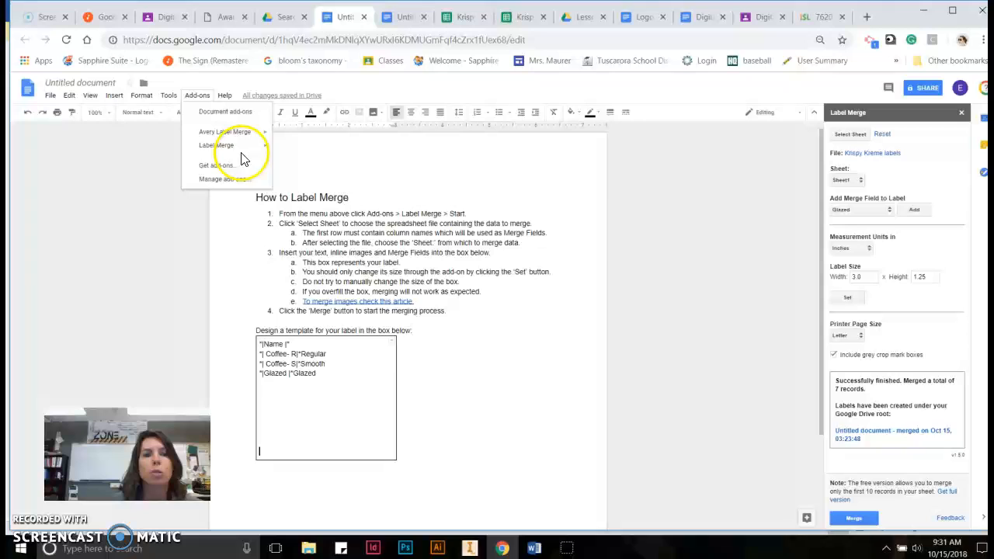
pyautogui.click(283, 16)
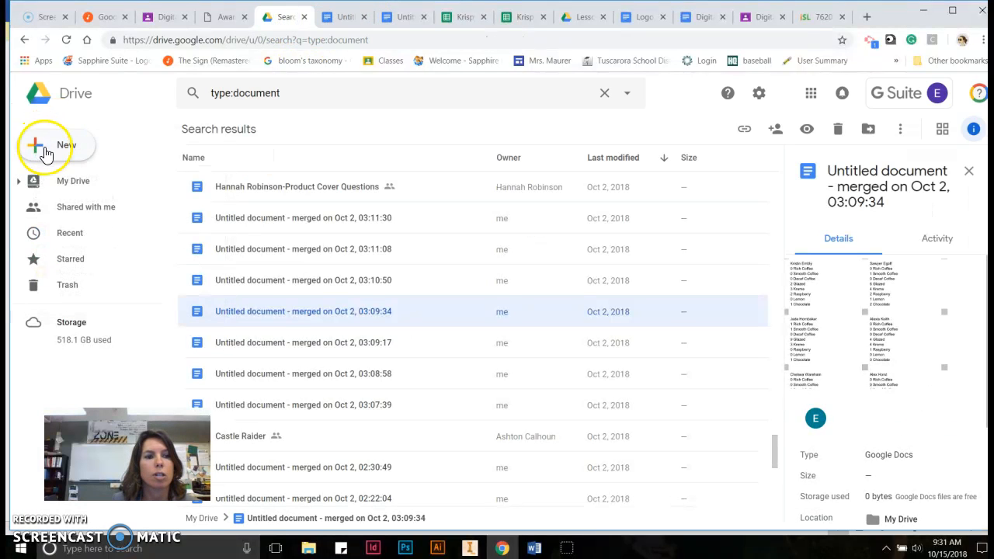
# Create a new blank Google Doc and start Label Merge from the Add-ons menu.
pyautogui.click(44, 147)
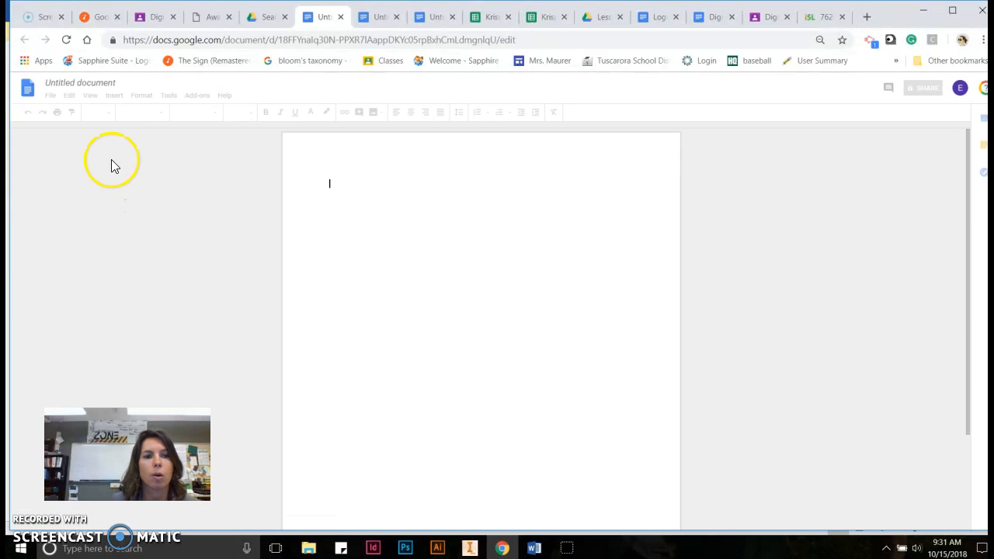
pyautogui.click(196, 95)
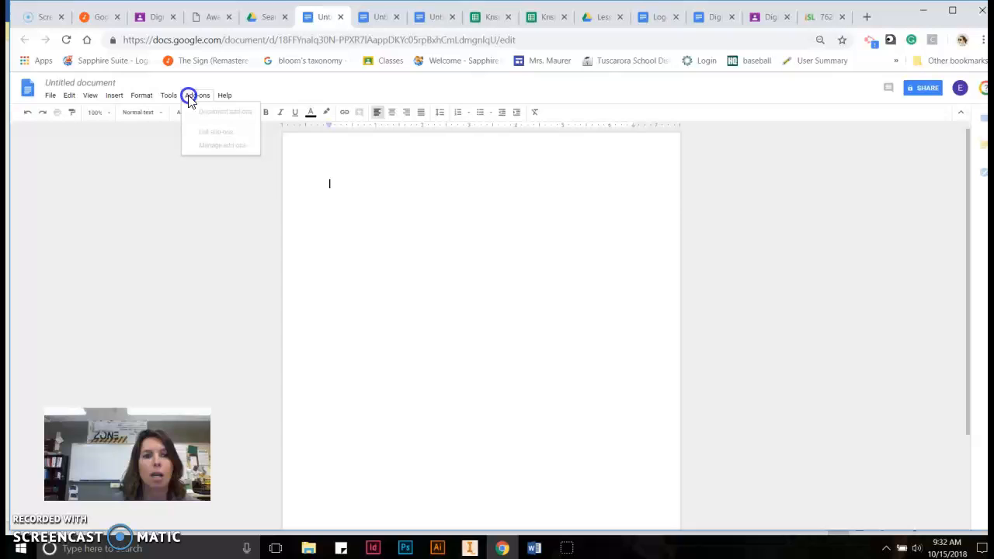
pyautogui.click(198, 95)
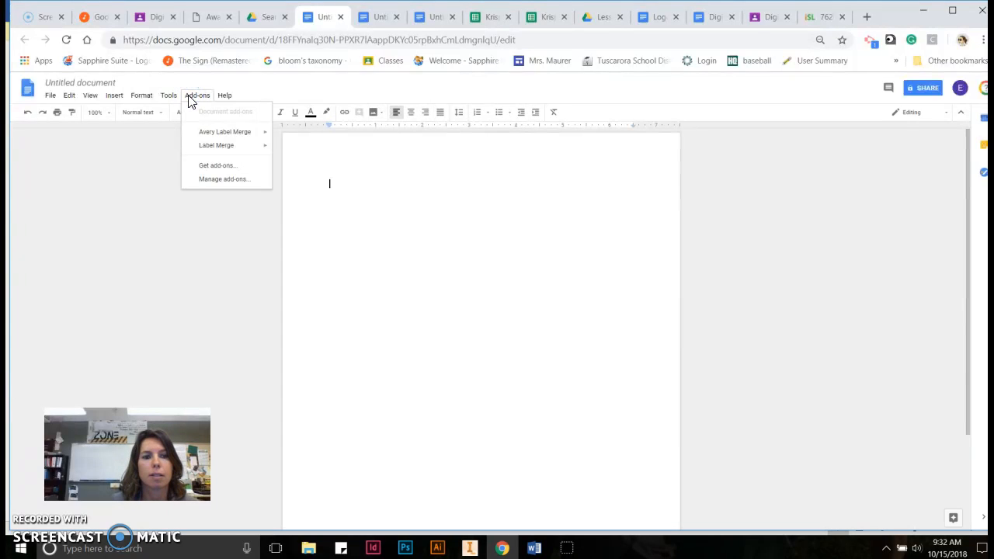
pyautogui.moveTo(216, 146)
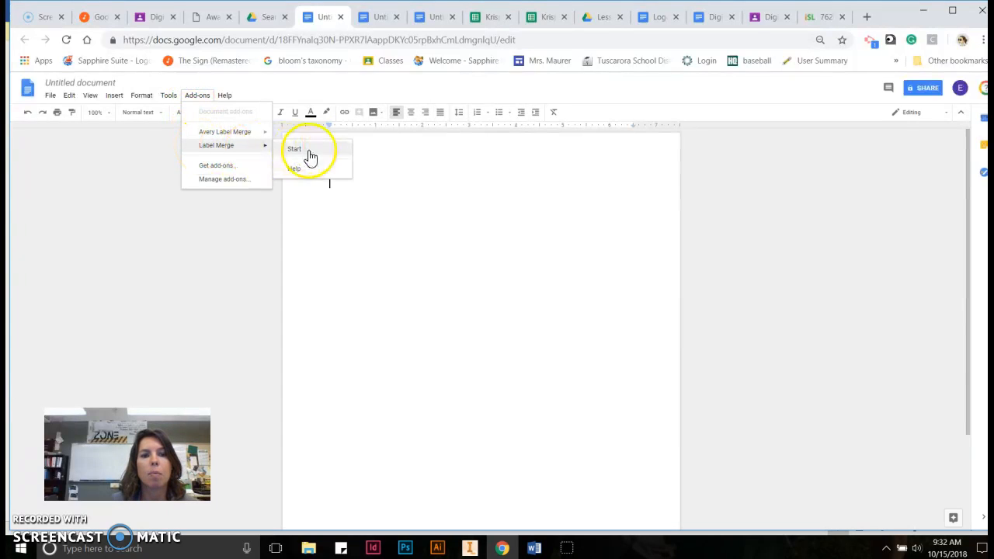
pyautogui.click(295, 149)
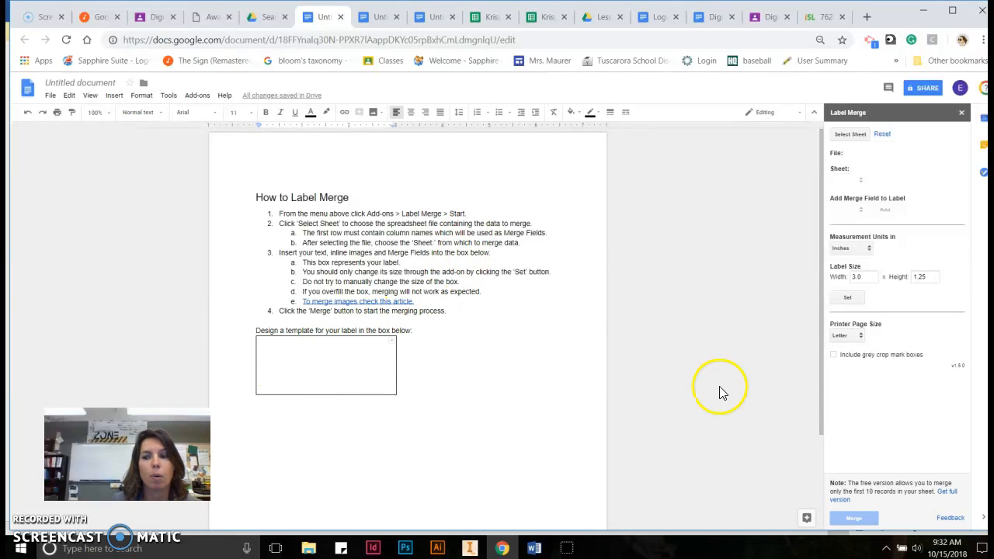
pyautogui.moveTo(889, 287)
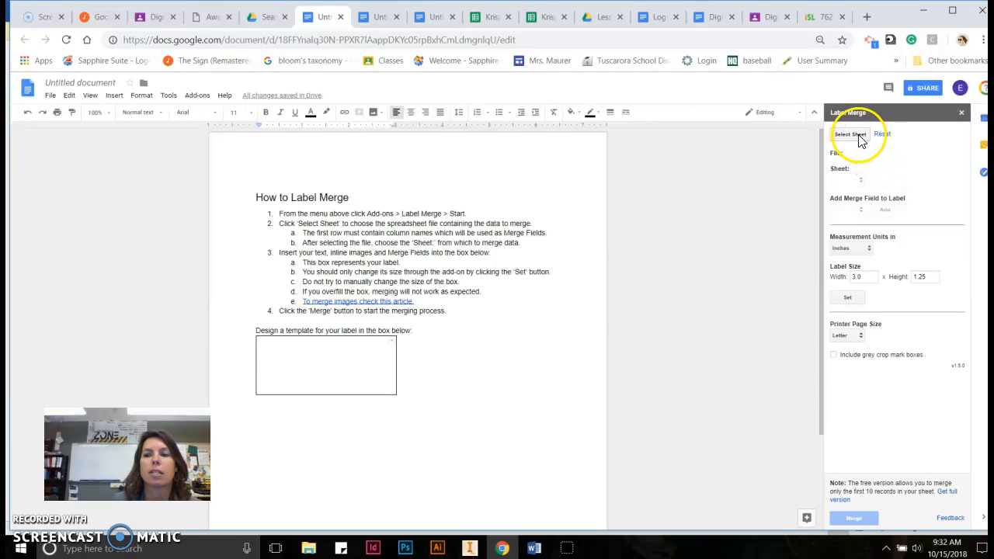
# Select the Krispy Kreme labels spreadsheet as the Label Merge data source, then view it.
pyautogui.click(849, 134)
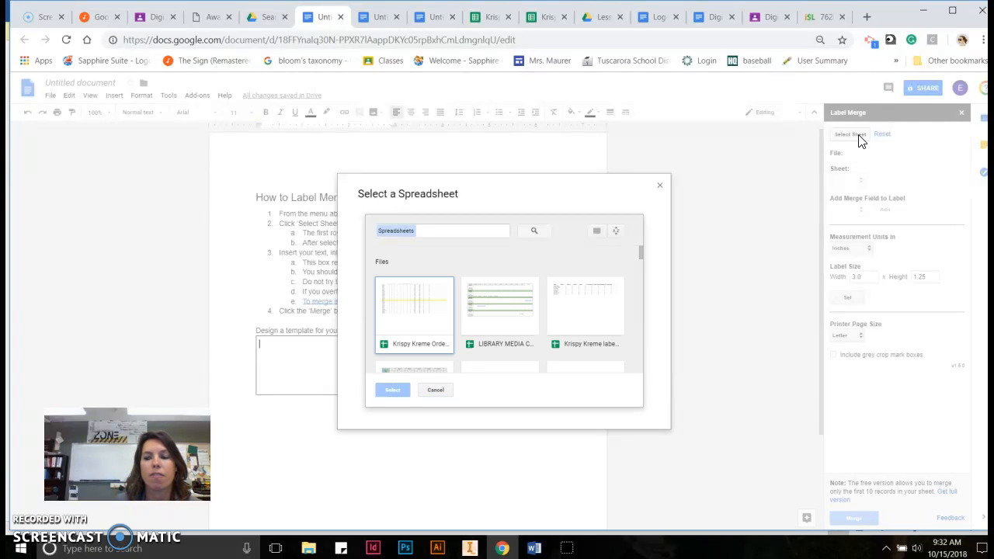
pyautogui.click(584, 304)
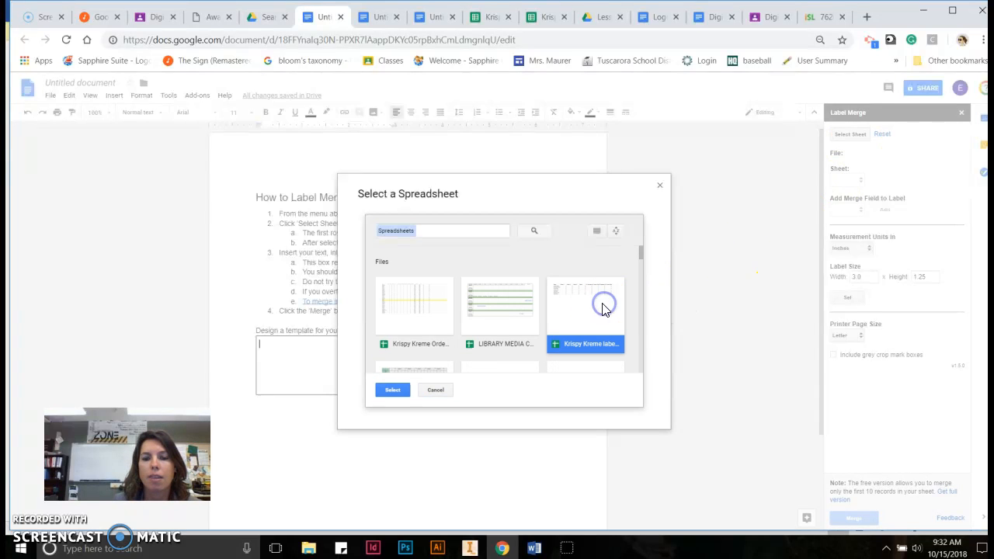
pyautogui.click(392, 388)
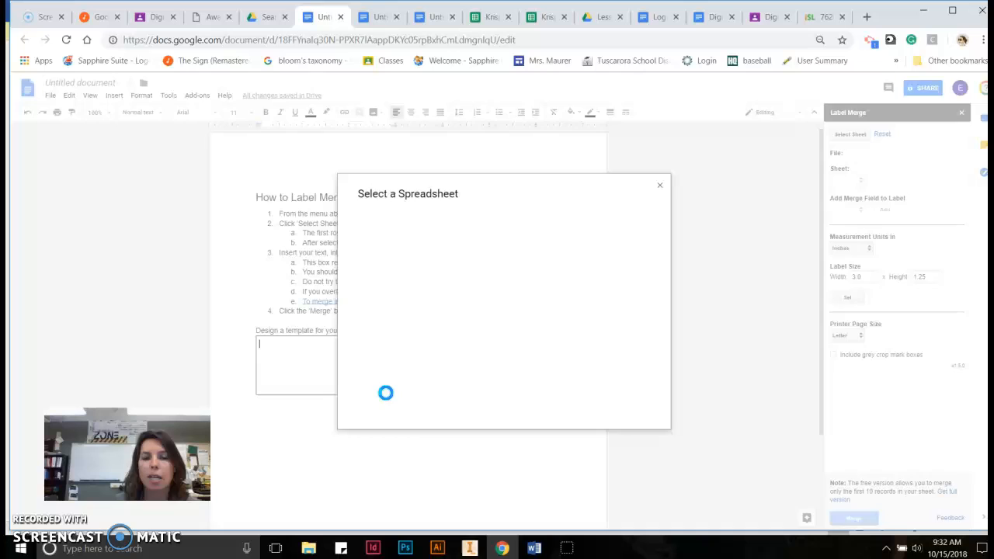
pyautogui.click(660, 185)
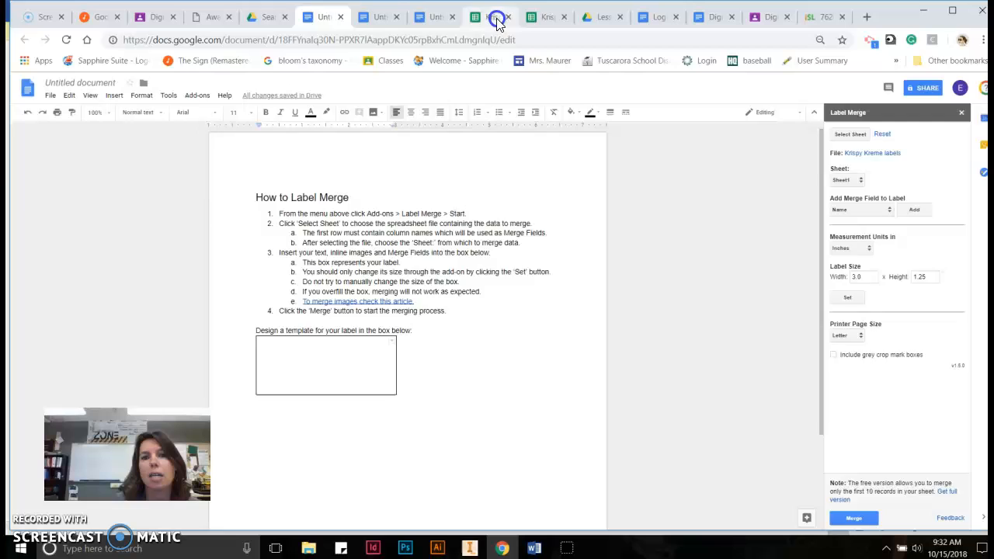
pyautogui.click(489, 16)
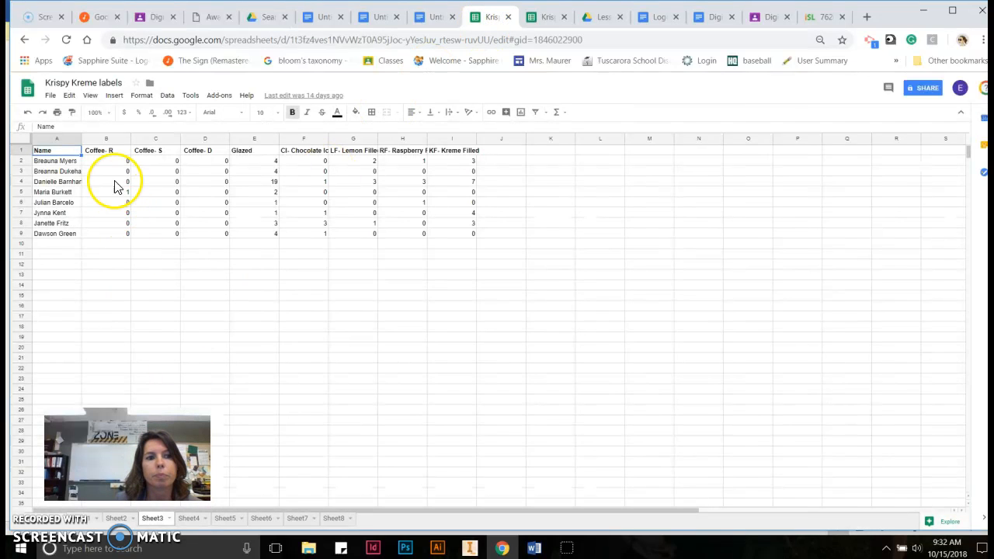
# Review other class order sheets and the earlier merged labels, then return to the new template.
pyautogui.click(190, 519)
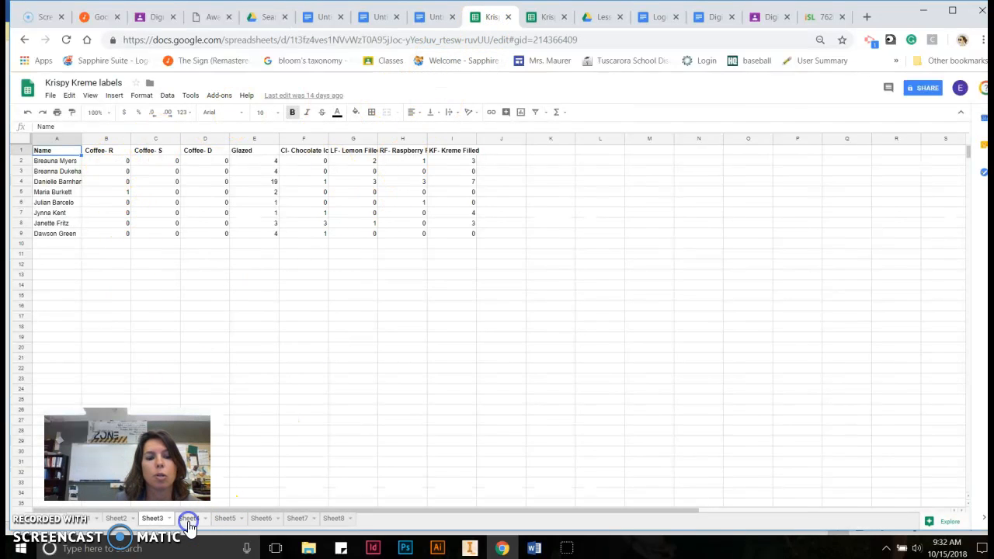
pyautogui.click(261, 519)
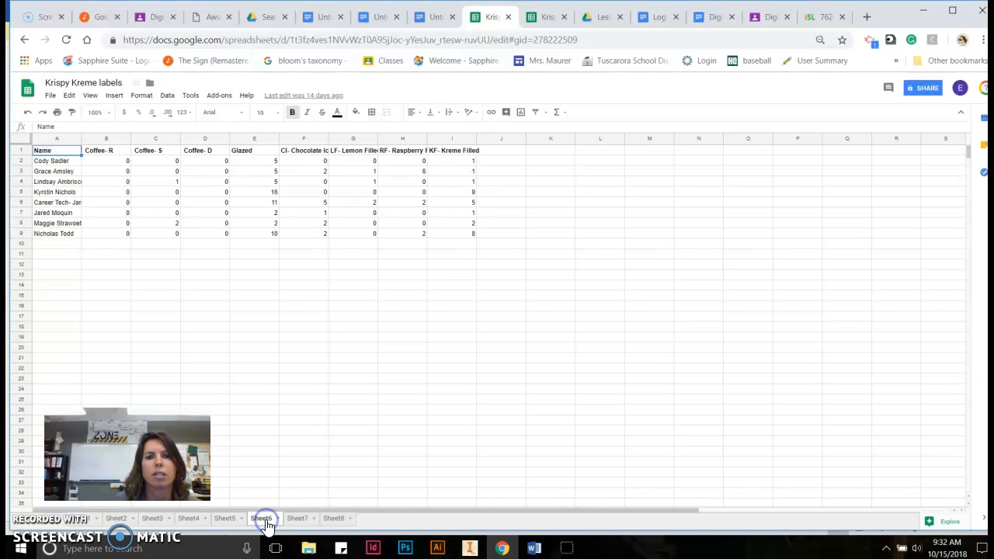
pyautogui.click(434, 16)
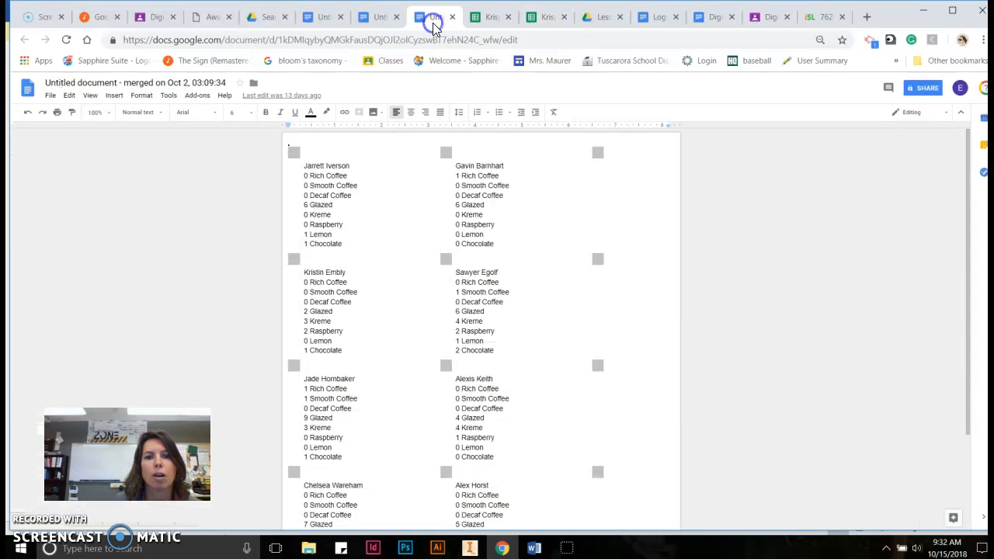
pyautogui.click(314, 16)
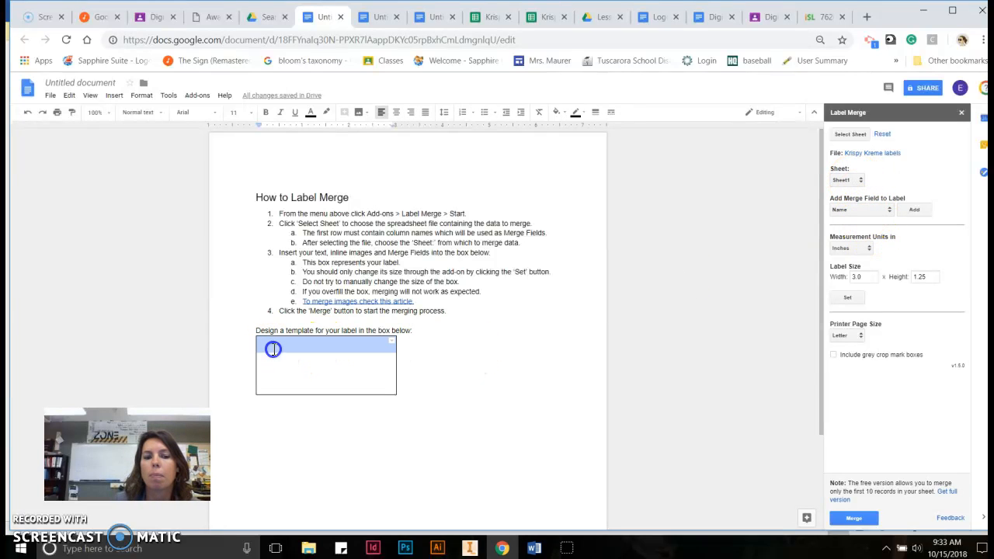
# Insert the Name and Glazed merge fields into the label template box.
pyautogui.click(913, 209)
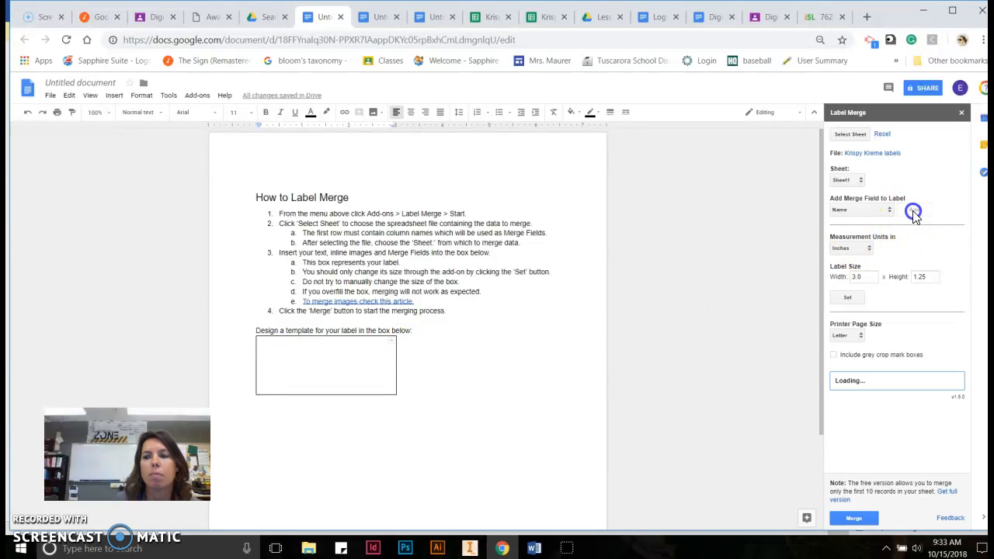
pyautogui.click(914, 210)
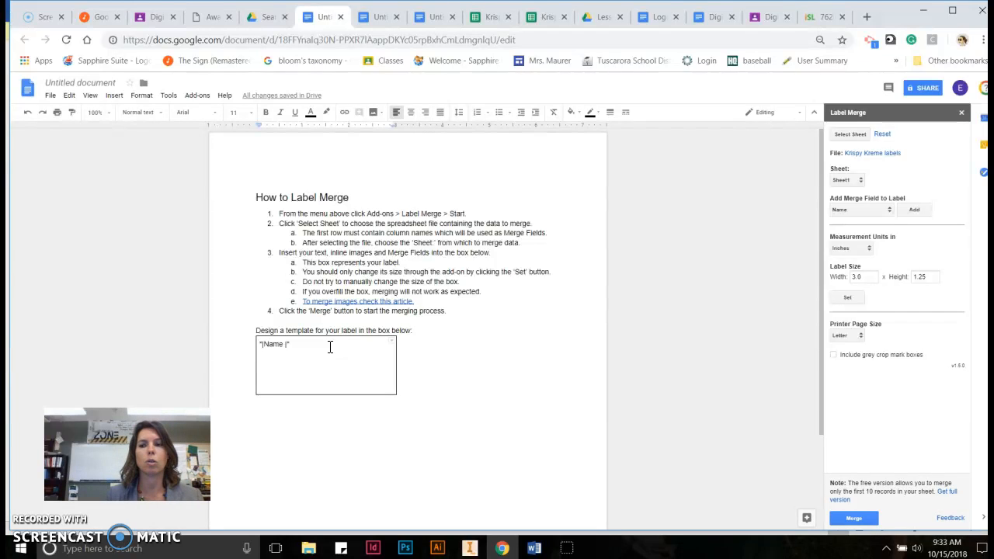
pyautogui.click(861, 210)
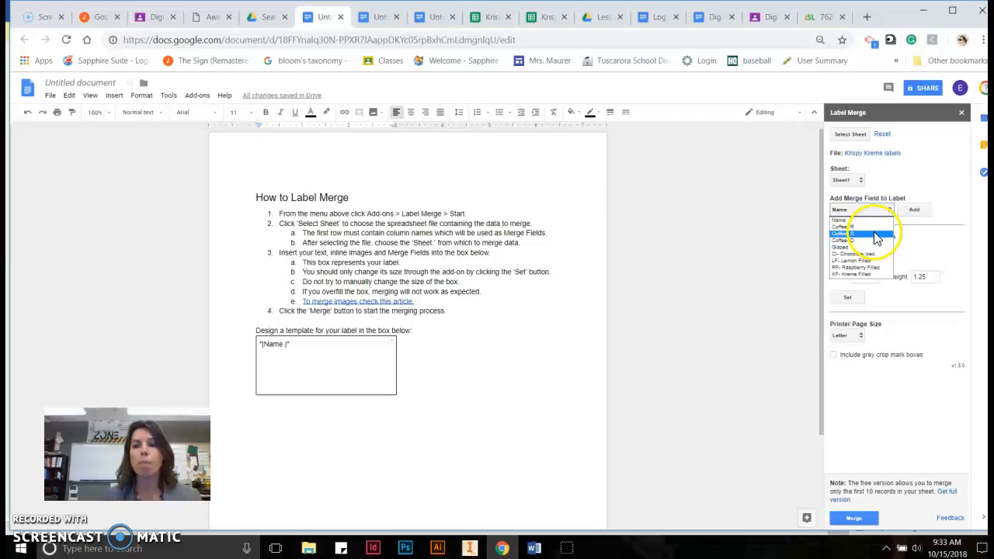
pyautogui.click(855, 235)
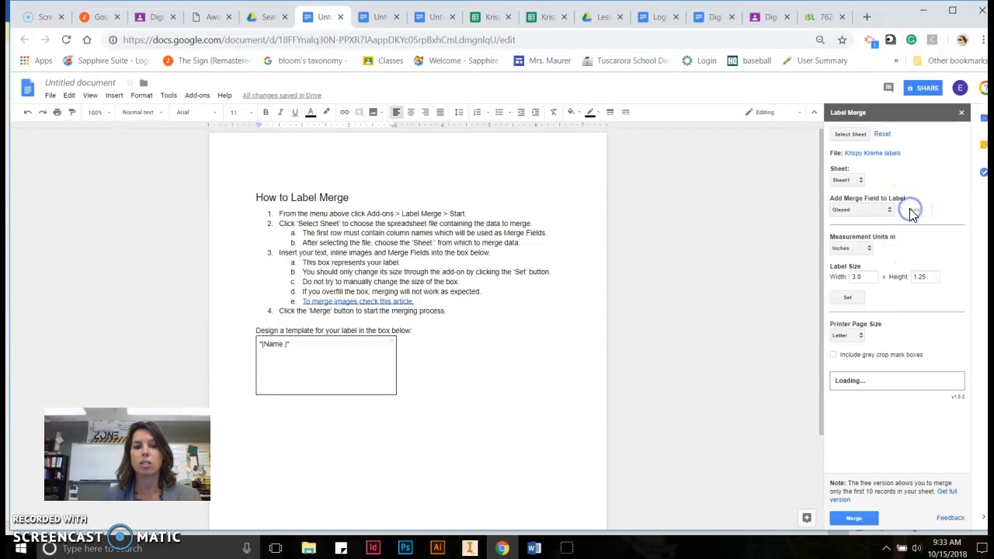
pyautogui.click(913, 209)
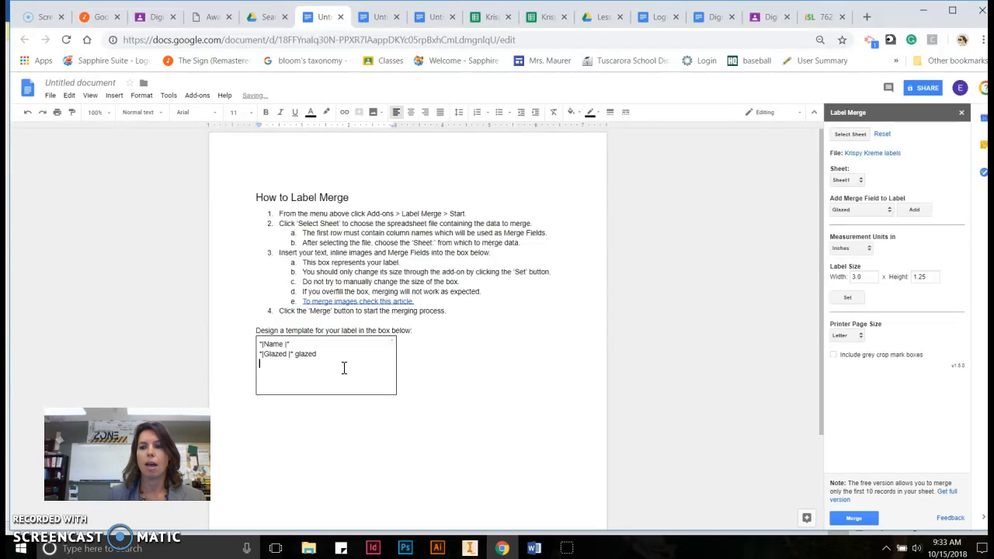
# Add the KF - Kreme Filled merge field on a new line and finish the template.
pyautogui.click(861, 210)
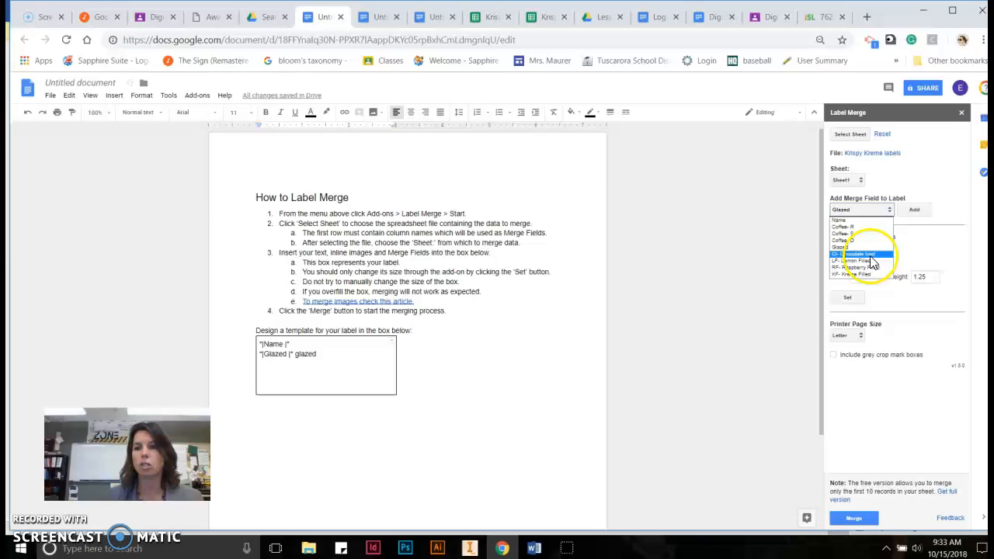
pyautogui.click(854, 273)
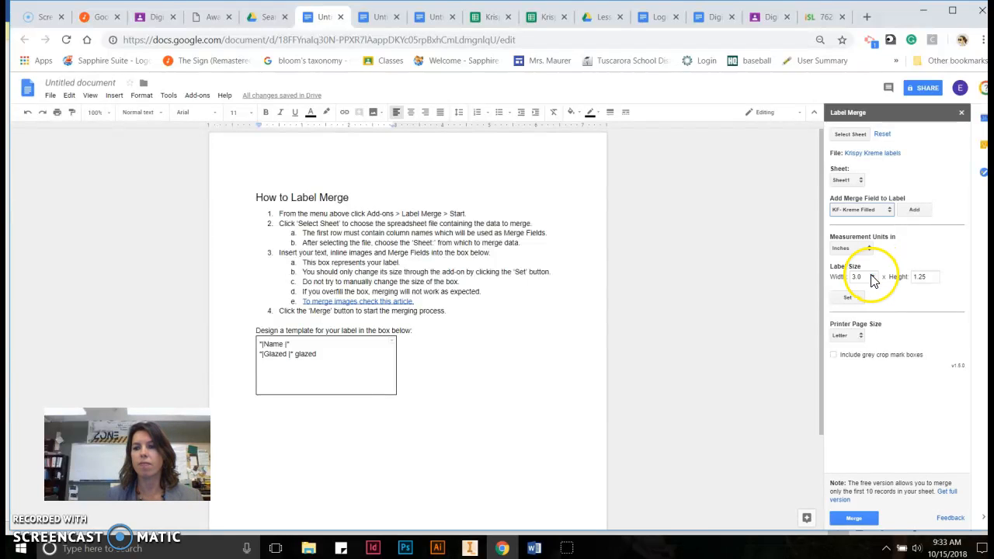
pyautogui.click(913, 210)
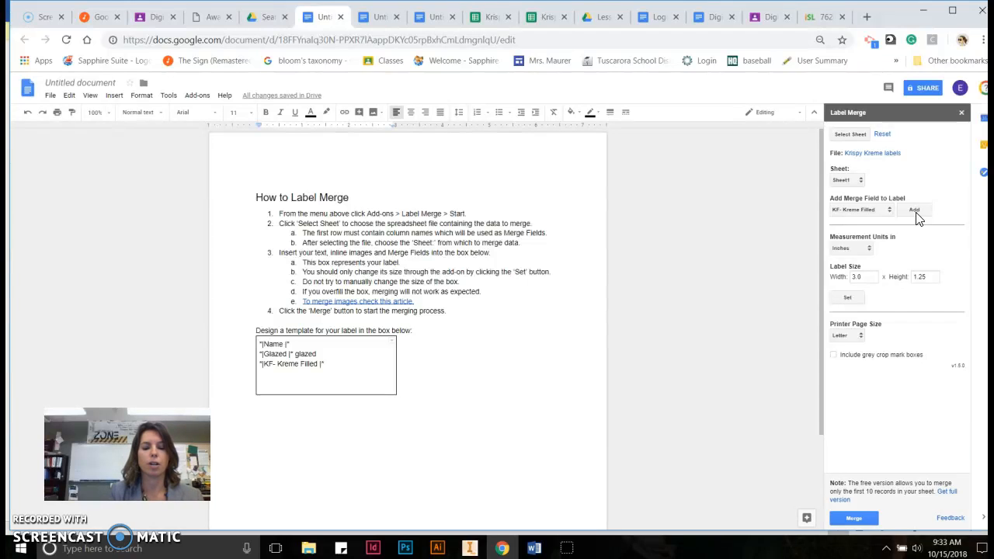
pyautogui.moveTo(676, 294)
pyautogui.write('kreme')
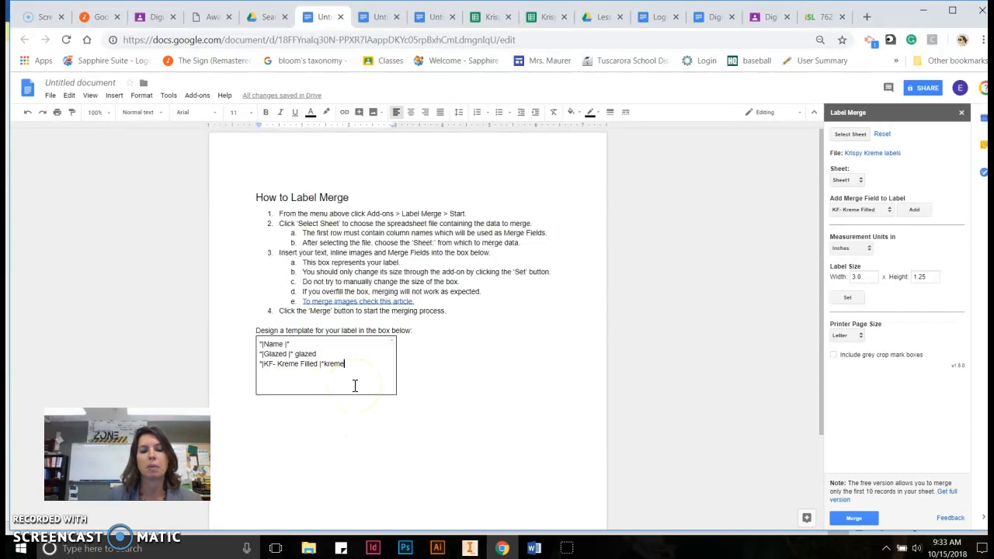
pyautogui.moveTo(432, 366)
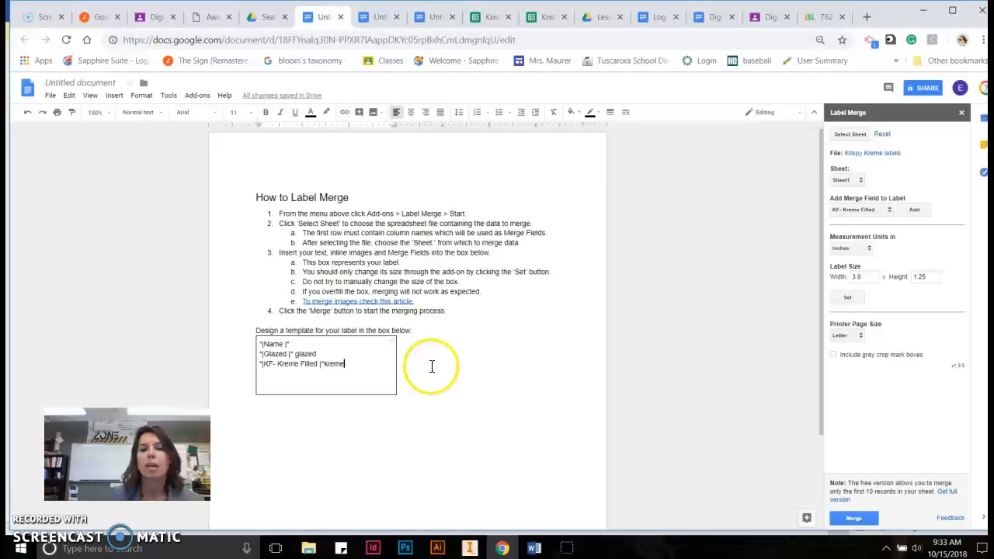
pyautogui.press('enter')
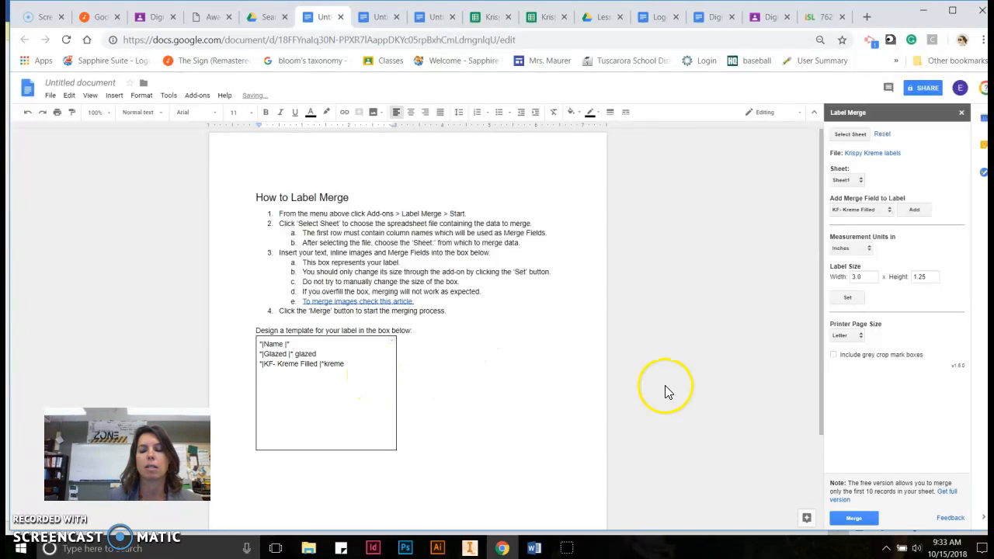
pyautogui.click(854, 519)
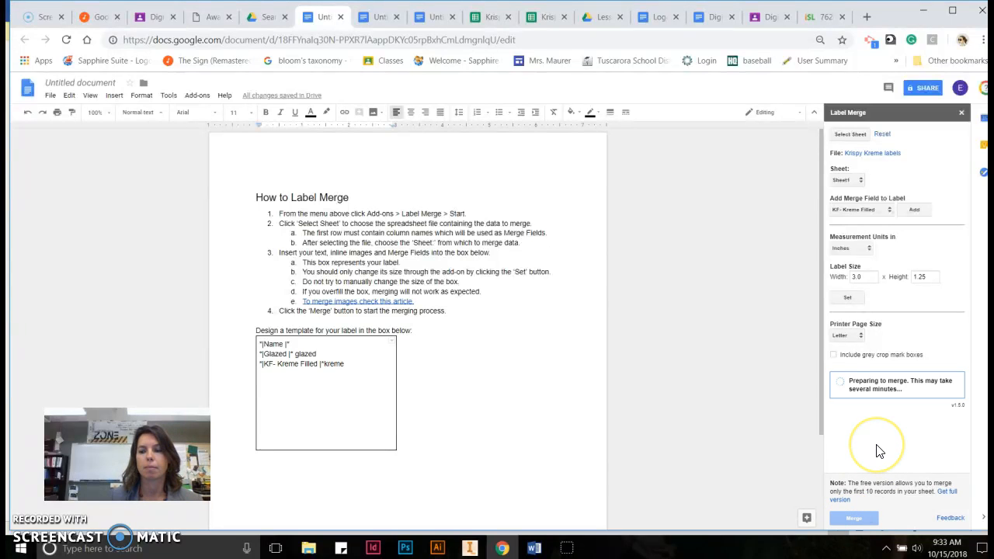
# Merge all seven order records into labels and open the resulting merged document.
pyautogui.click(854, 518)
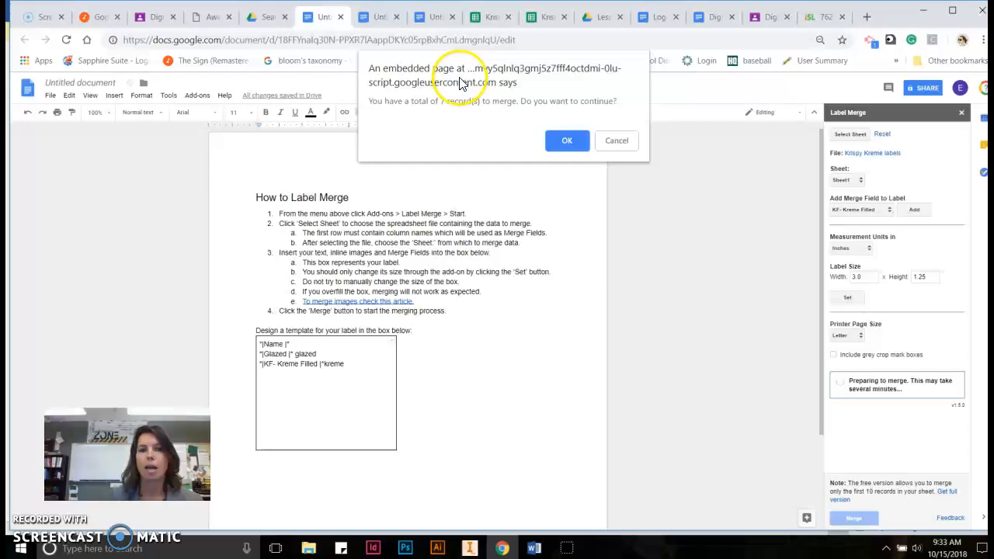
pyautogui.click(567, 140)
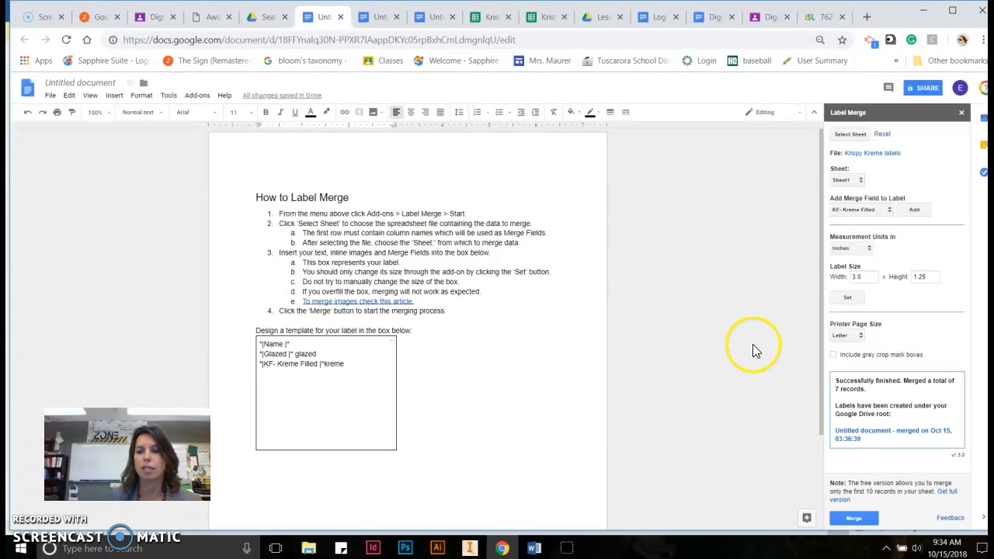
pyautogui.click(892, 435)
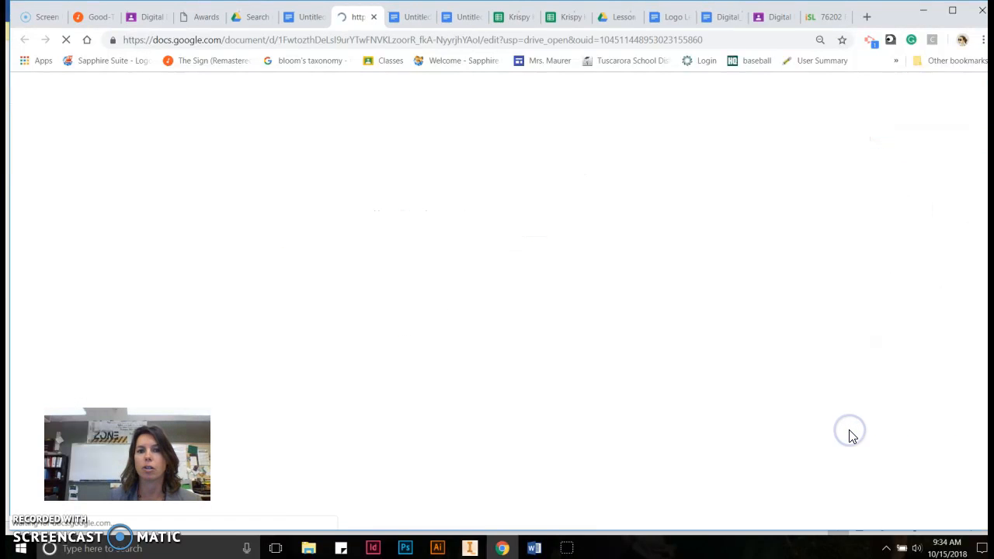